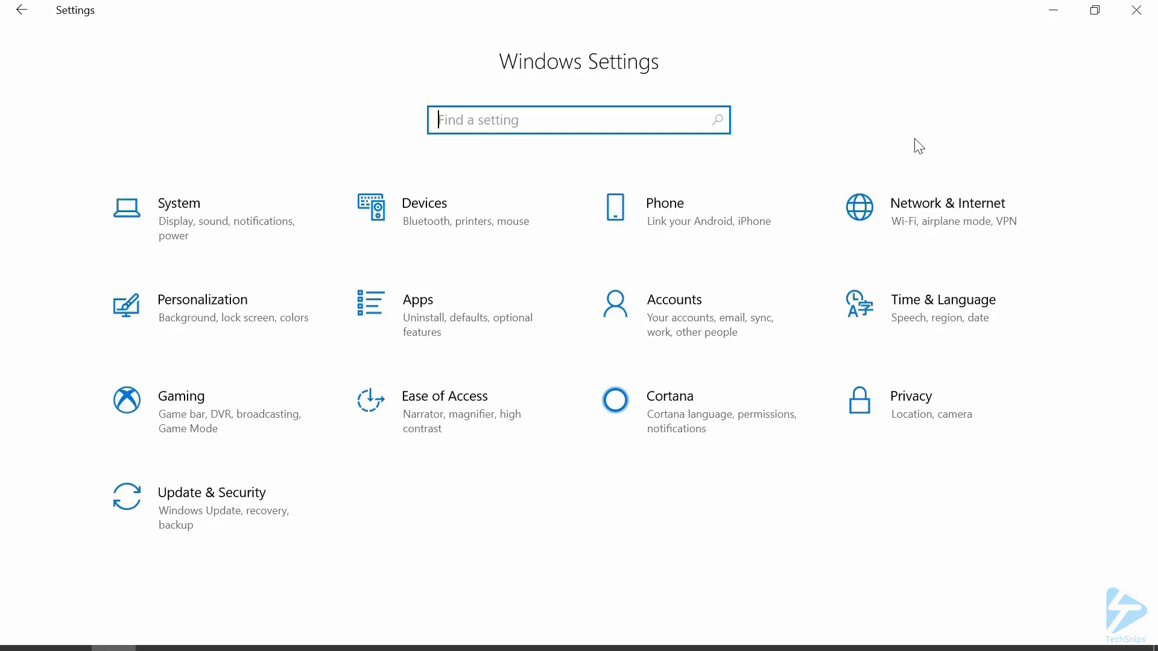
{"action": "mouse_move", "coordinate": [939, 215]}
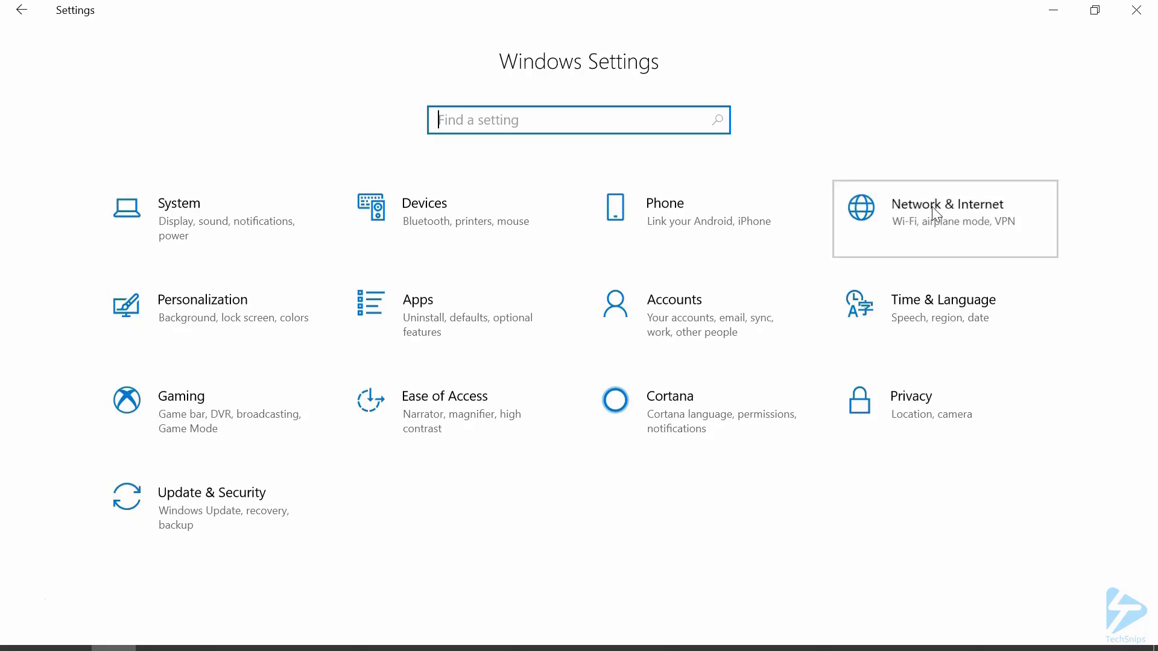
Step: Reach the Network and Sharing Center from Network & Internet settings
{"action": "left_click", "coordinate": [948, 209]}
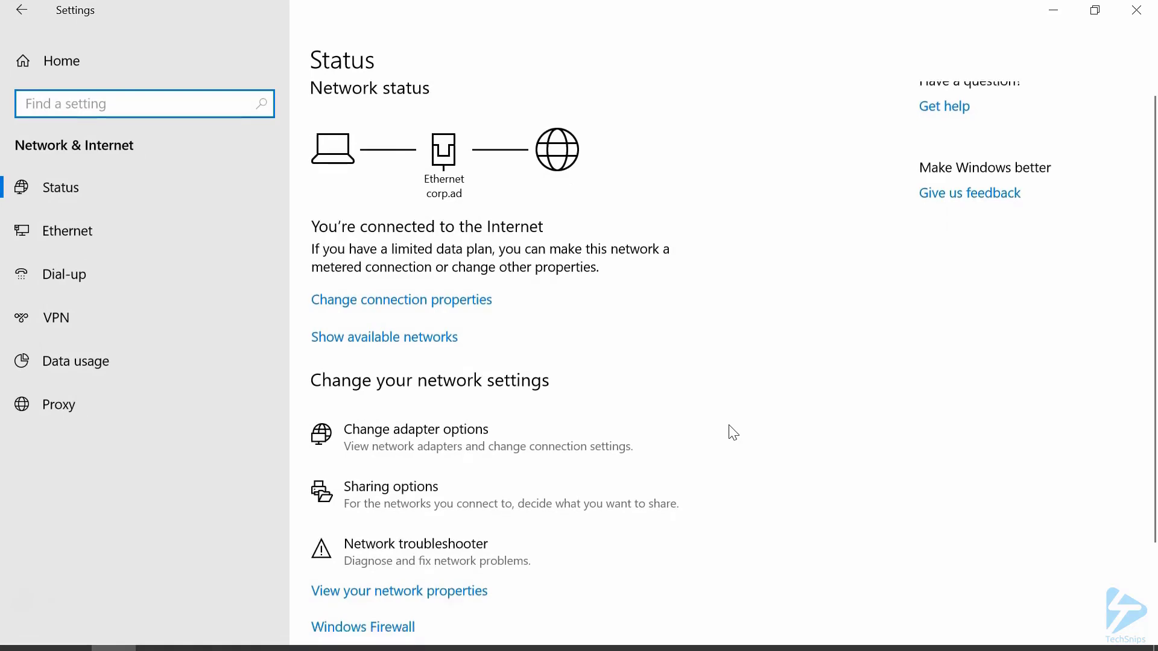
{"action": "scroll", "scroll_direction": "down", "scroll_amount": 3}
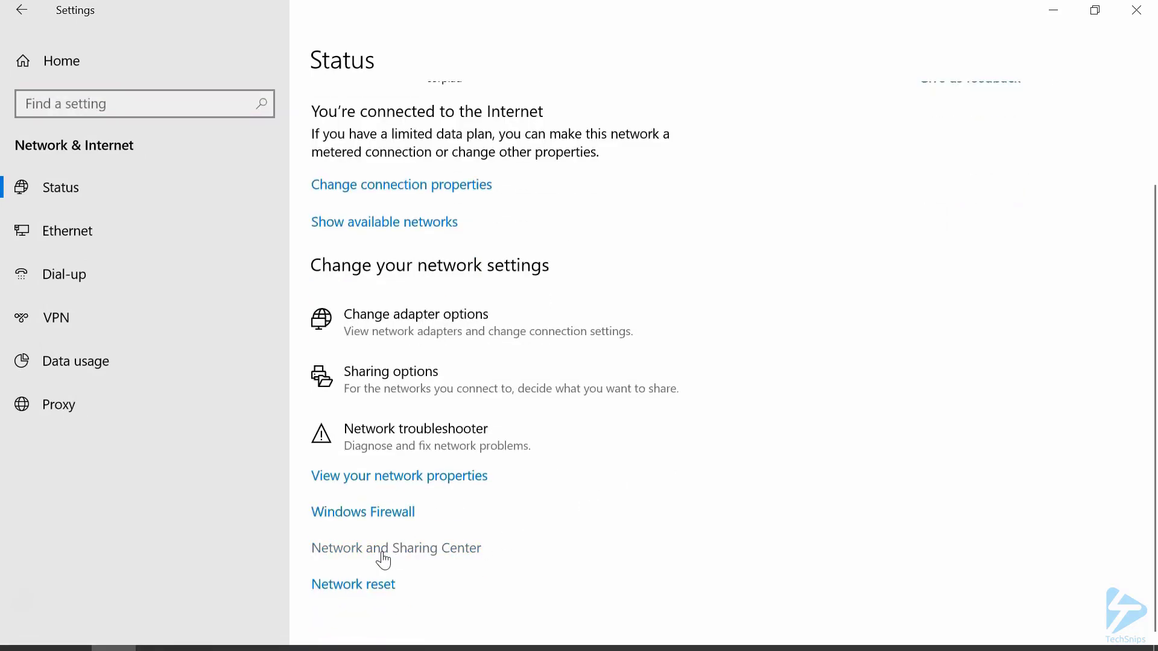
{"action": "left_click", "coordinate": [396, 547]}
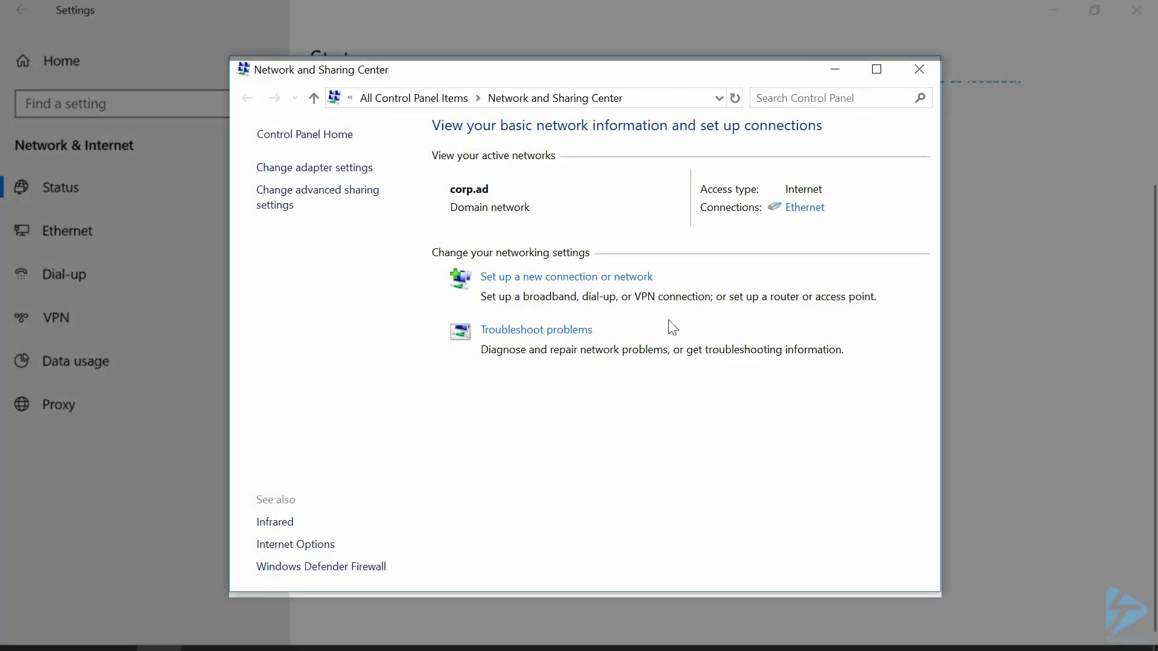
{"action": "mouse_move", "coordinate": [804, 207]}
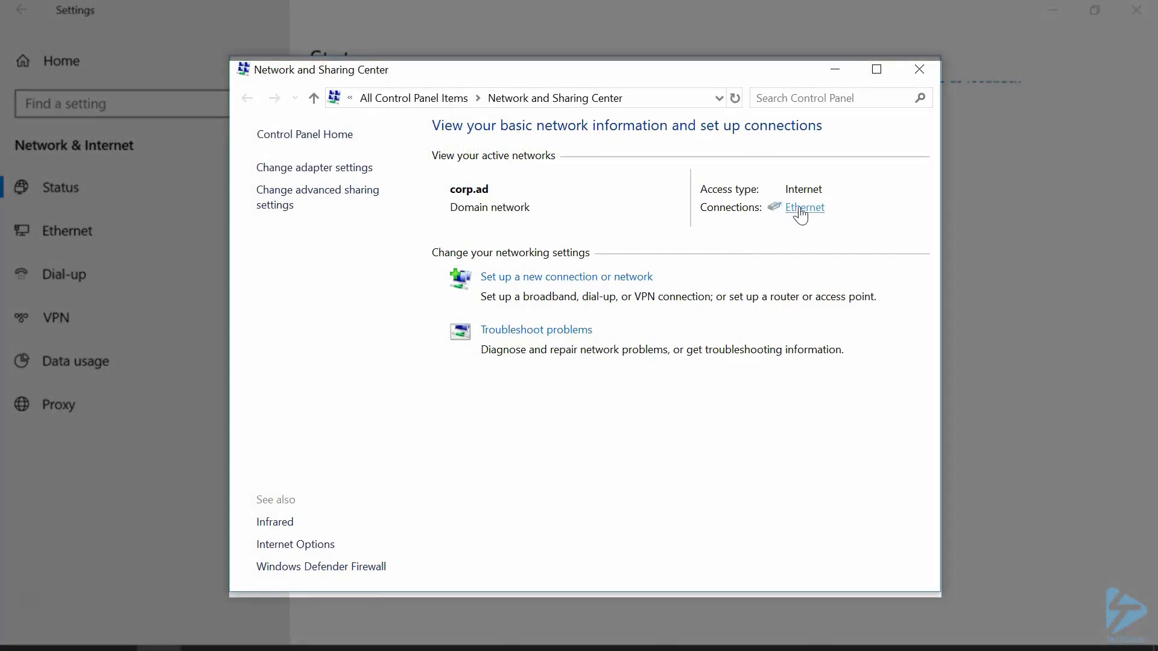
Step: Reach the Internet Protocol Version 4 (TCP/IPv4) properties via Ethernet status and properties
{"action": "left_click", "coordinate": [804, 208]}
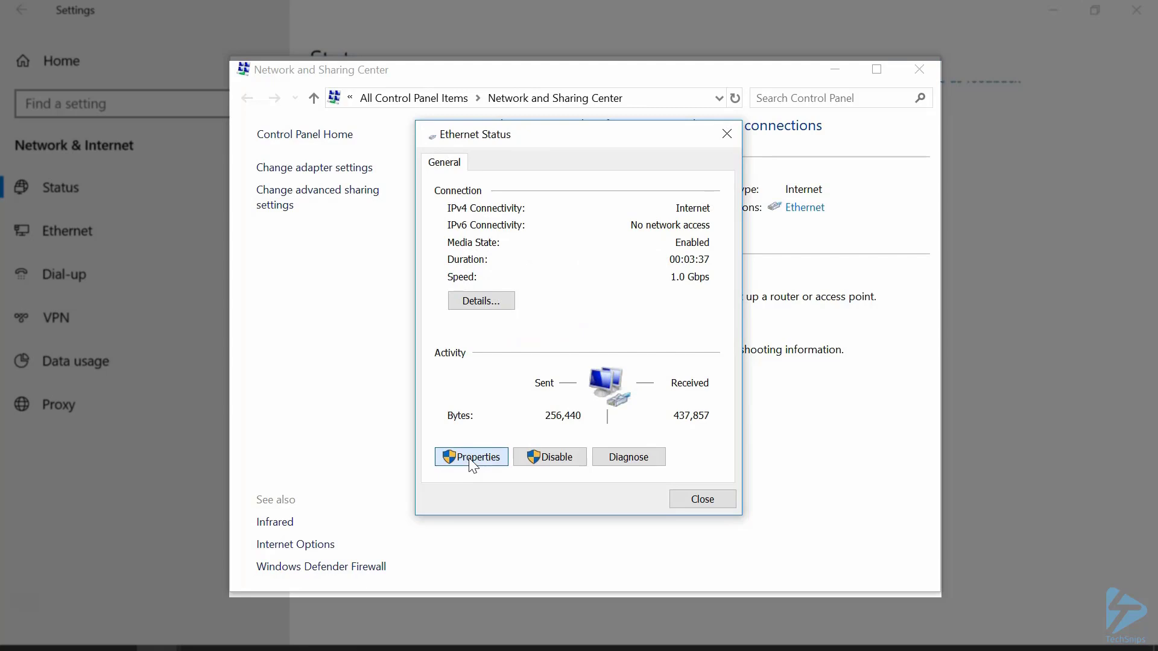
{"action": "left_click", "coordinate": [471, 456]}
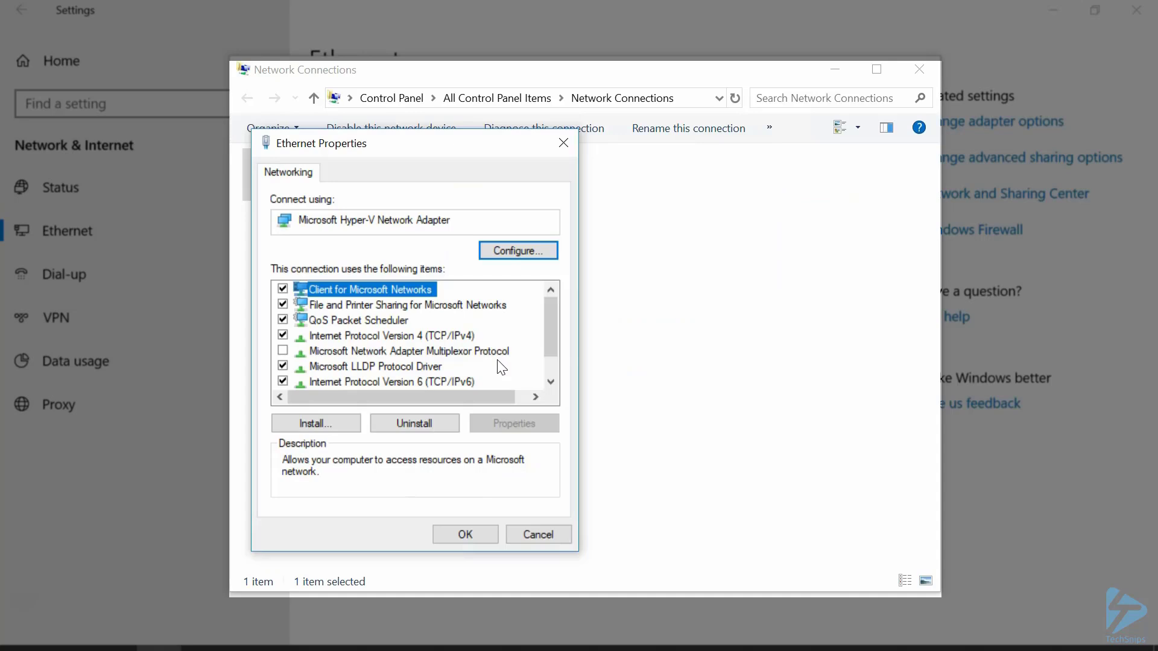
{"action": "left_click", "coordinate": [388, 335]}
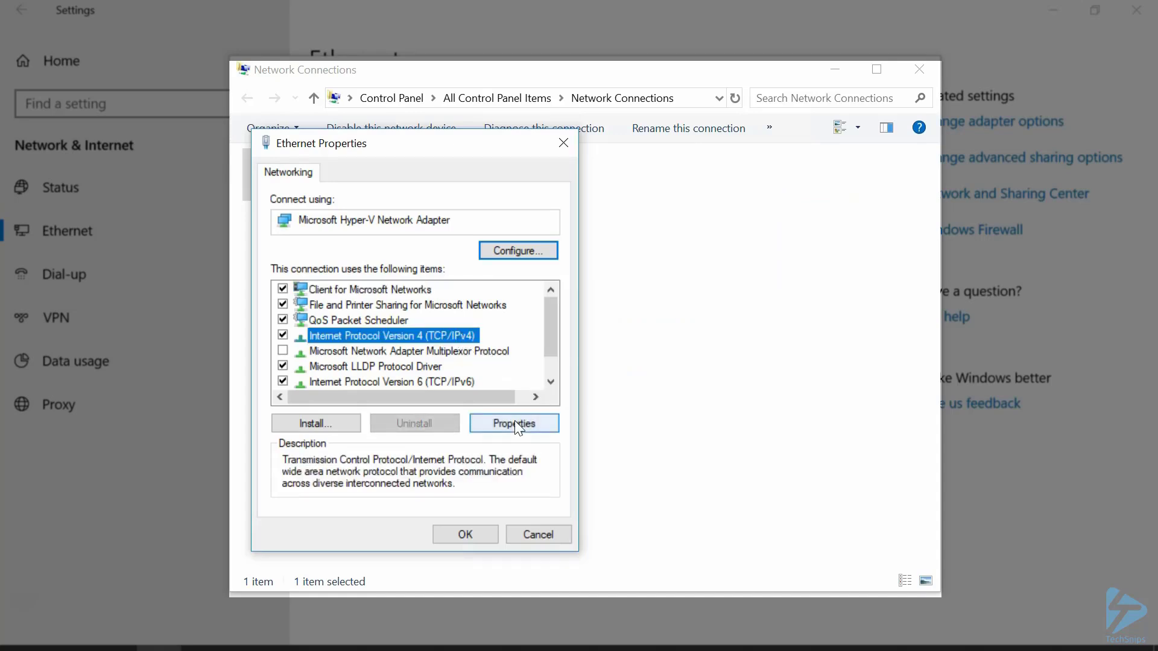
{"action": "left_click", "coordinate": [514, 424]}
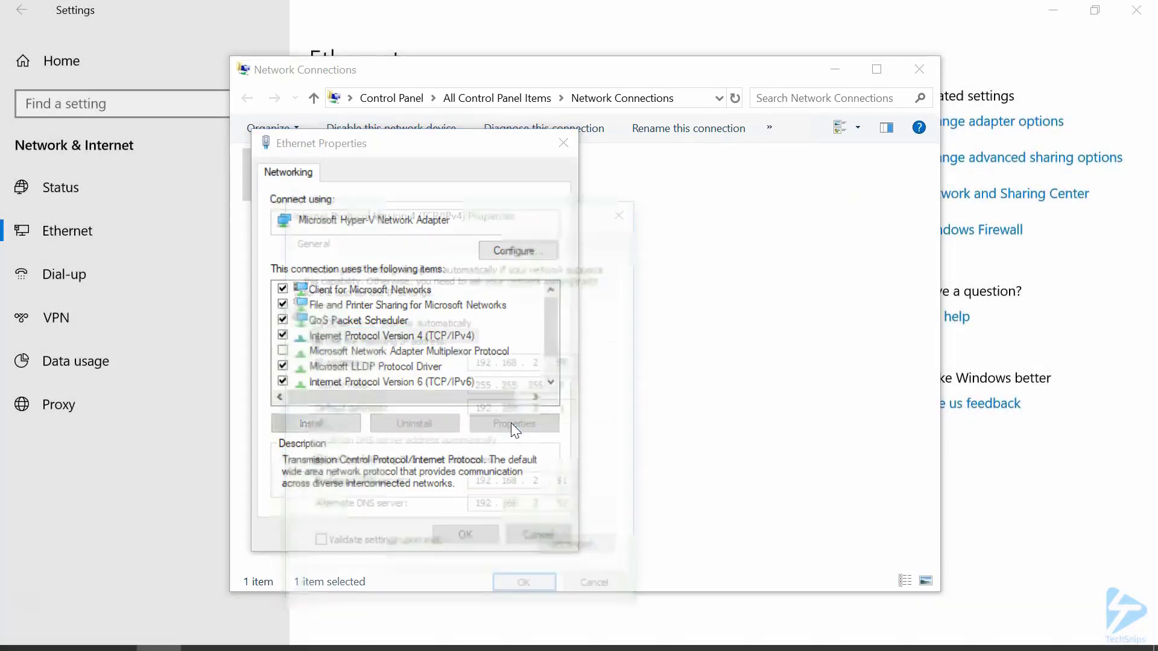
Step: Bring up Advanced TCP/IP Settings for the IPv4 connection (192.168.2.59, gateway 192.168.2.1)
{"action": "left_click", "coordinate": [513, 424]}
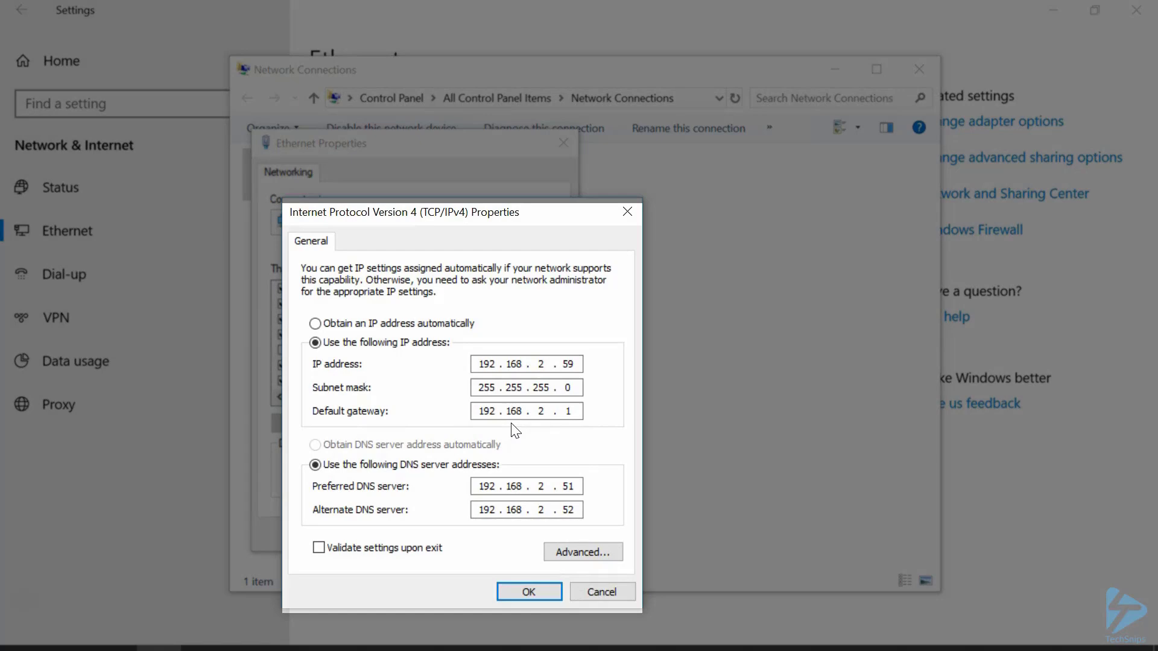
{"action": "mouse_move", "coordinate": [533, 435]}
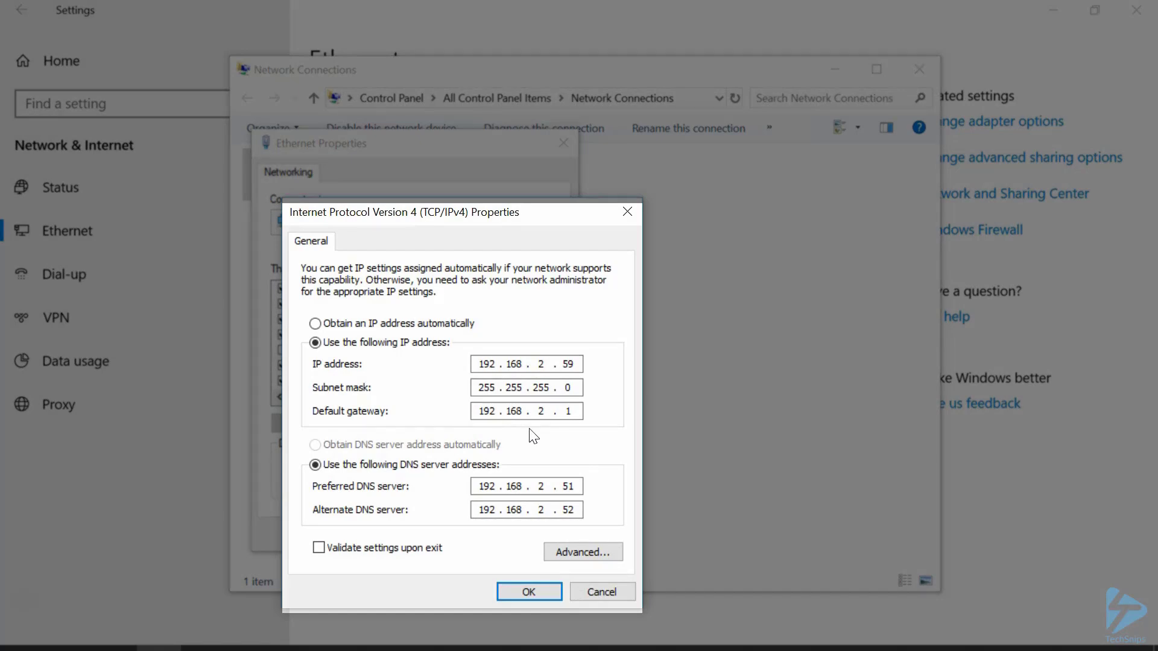
{"action": "mouse_move", "coordinate": [583, 551]}
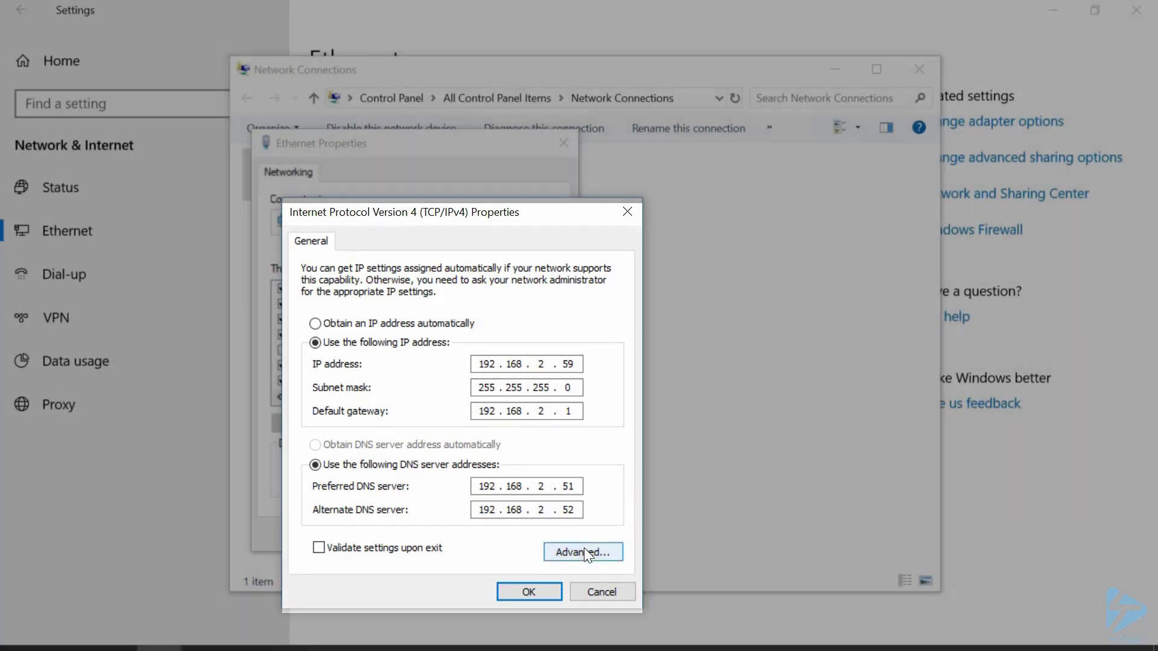
{"action": "left_click", "coordinate": [582, 551]}
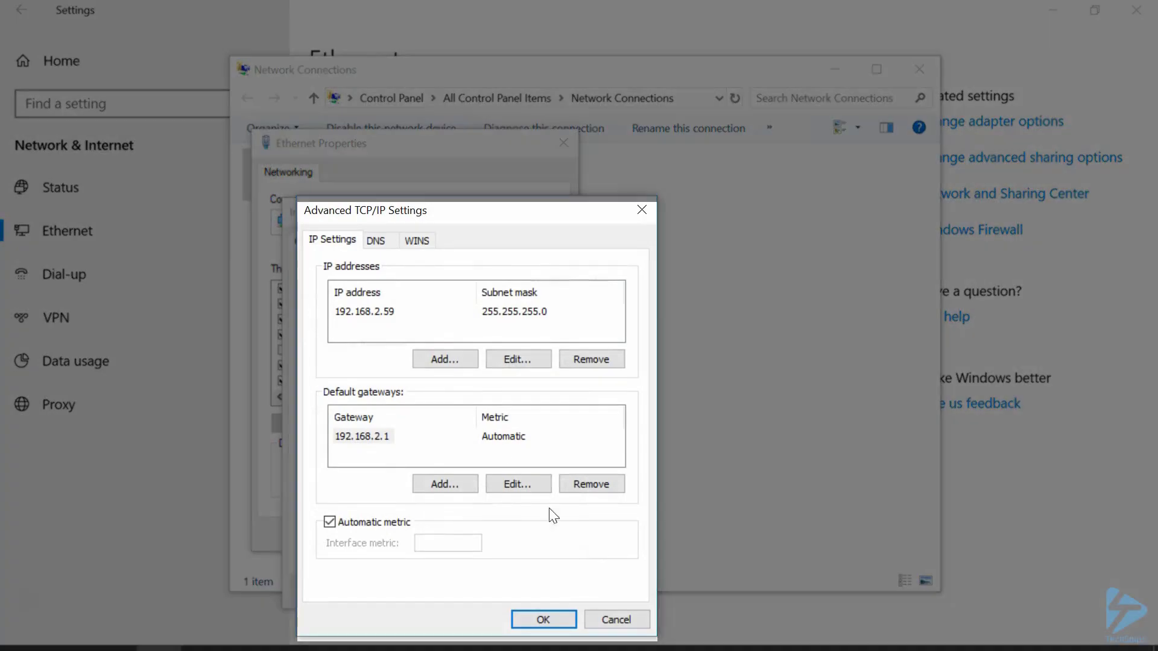
Step: Show the DNS server order (192.168.2.51, 192.168.2.52) and begin adding a server
{"action": "left_click", "coordinate": [375, 240]}
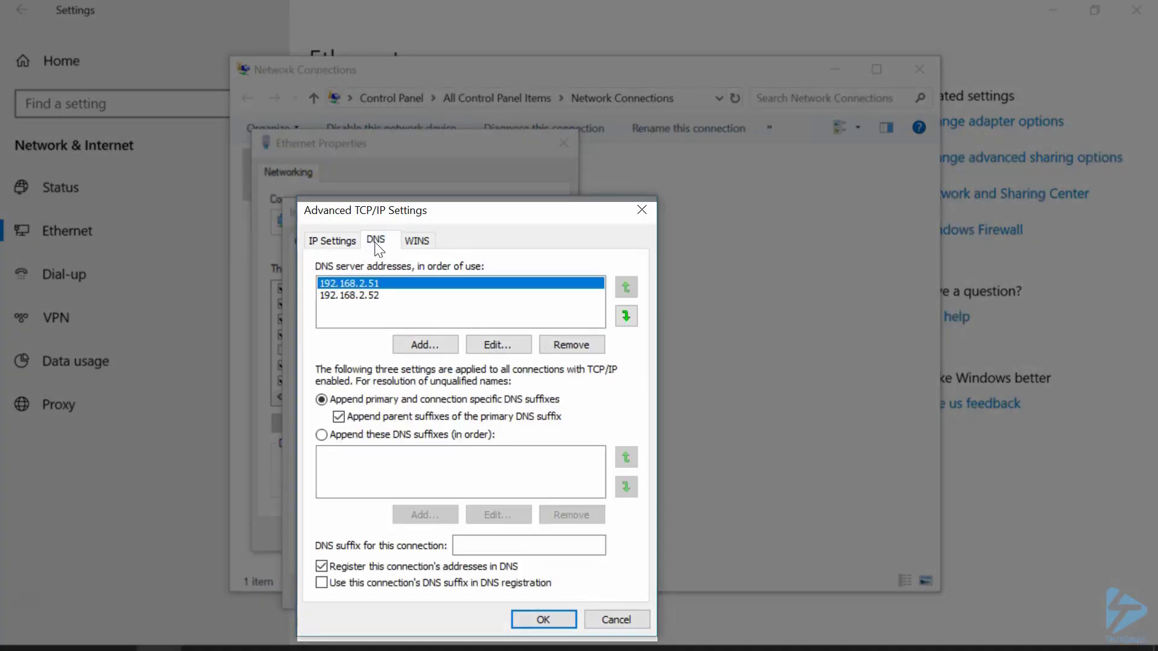
{"action": "mouse_move", "coordinate": [397, 272]}
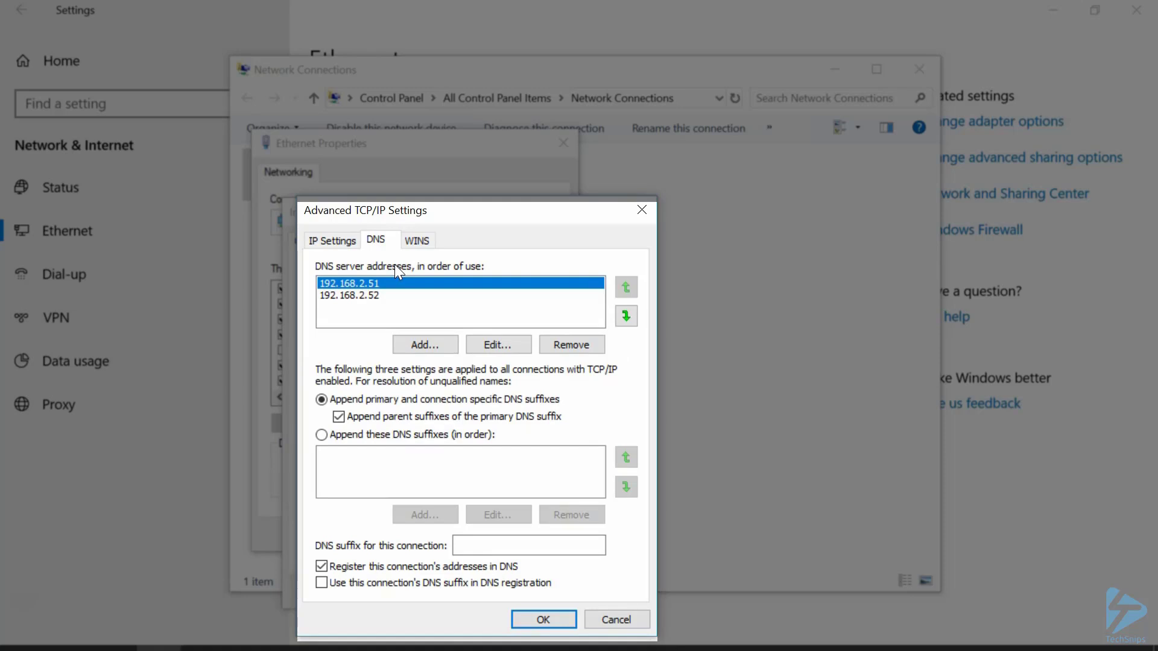
{"action": "mouse_move", "coordinate": [418, 270]}
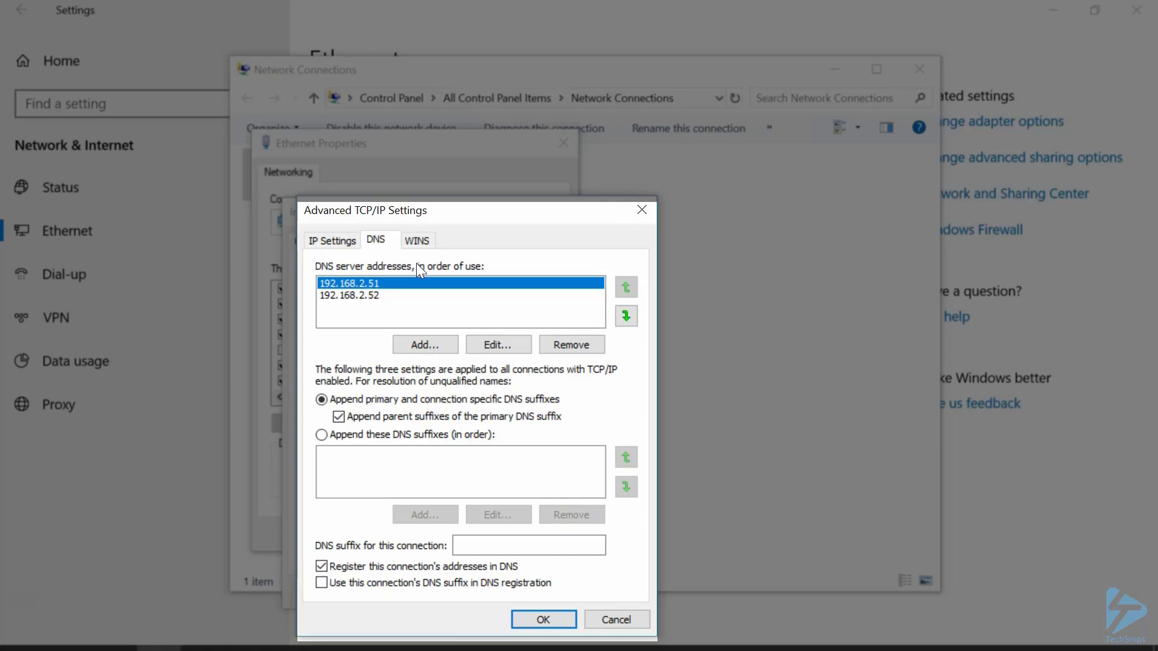
{"action": "left_click", "coordinate": [425, 344]}
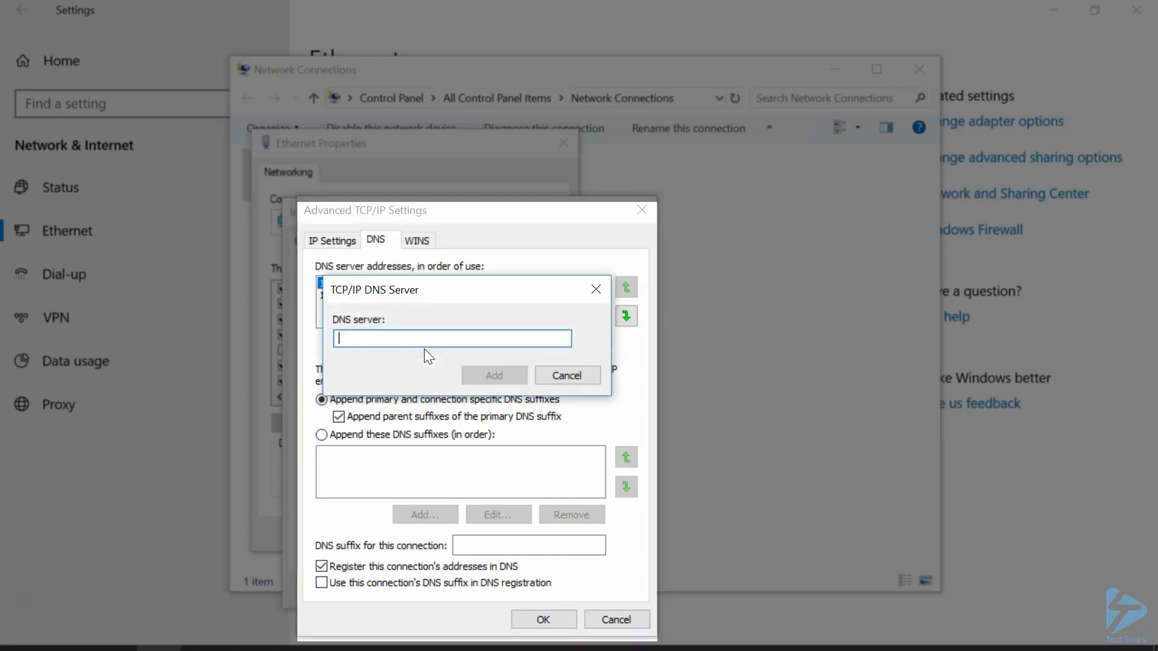
Step: Add DNS server 192.168.2.61 and move it to the top of the order of use
{"action": "type", "text": "192.1"}
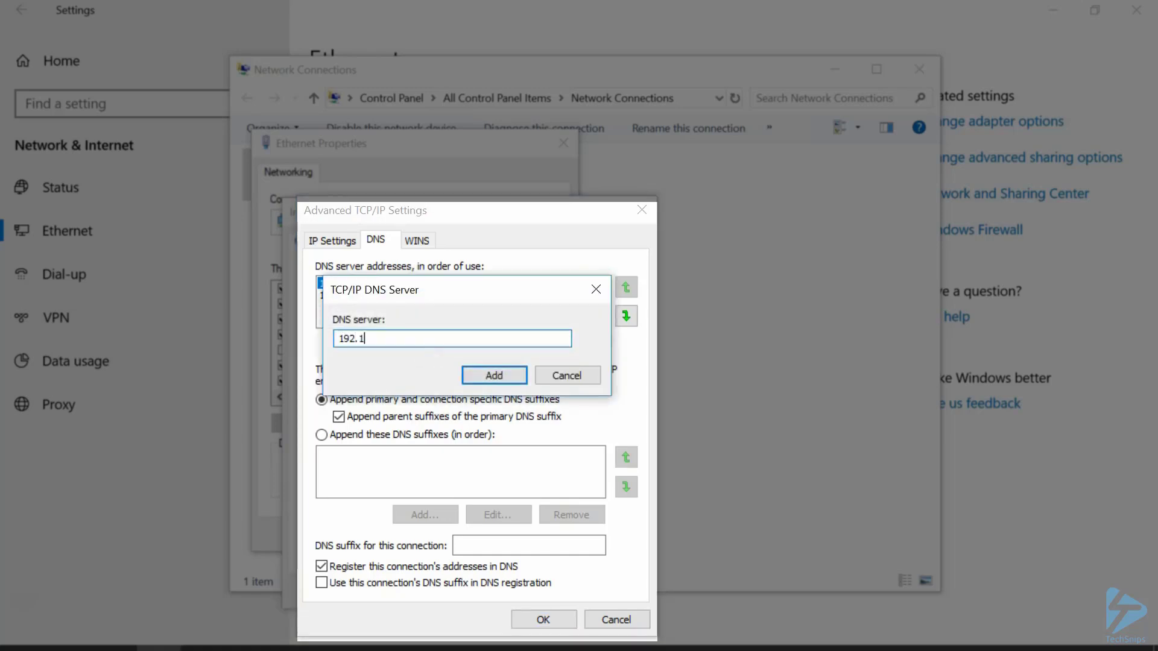
{"action": "type", "text": "68.2.61"}
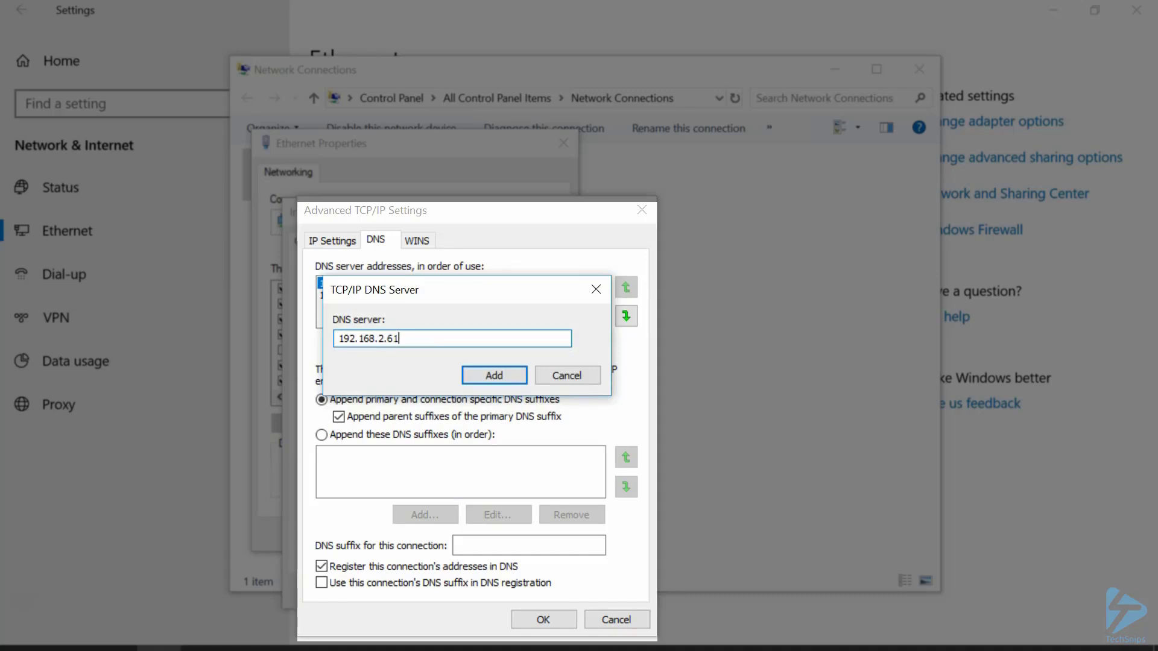
{"action": "left_click", "coordinate": [492, 375]}
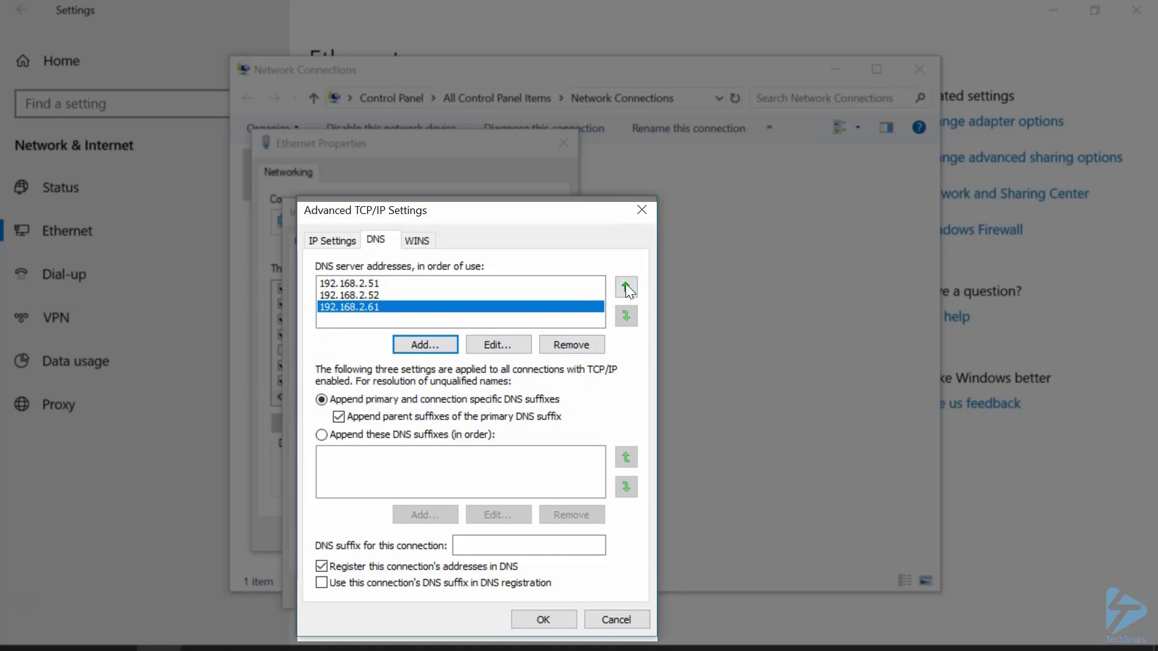
{"action": "left_click", "coordinate": [626, 287]}
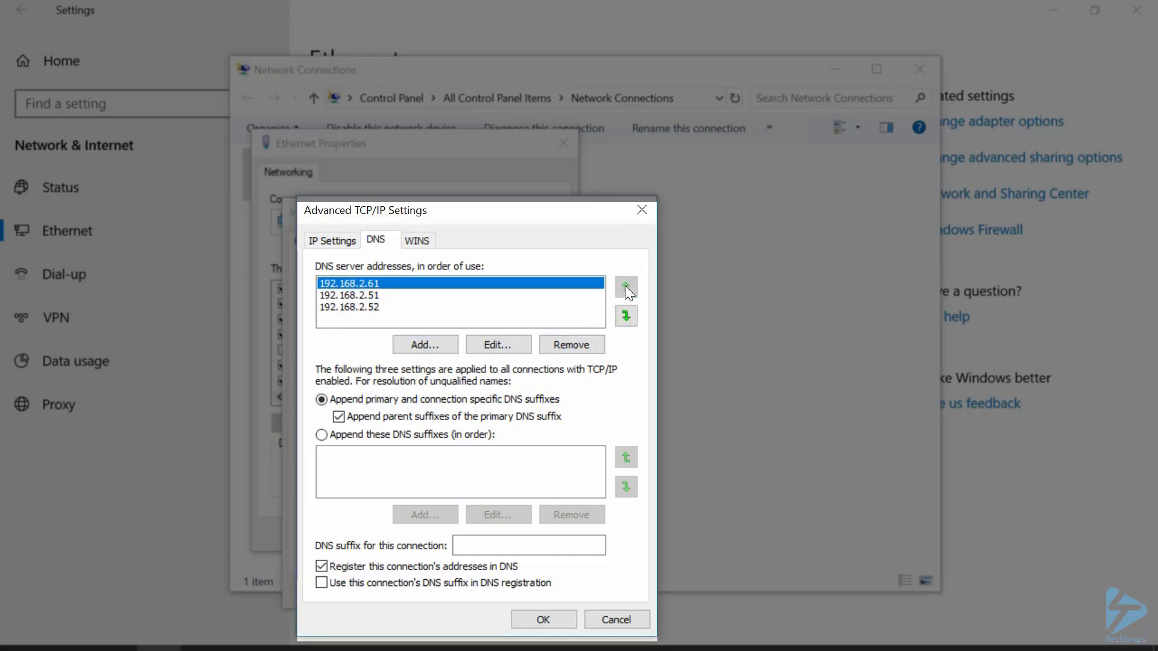
{"action": "mouse_move", "coordinate": [338, 348]}
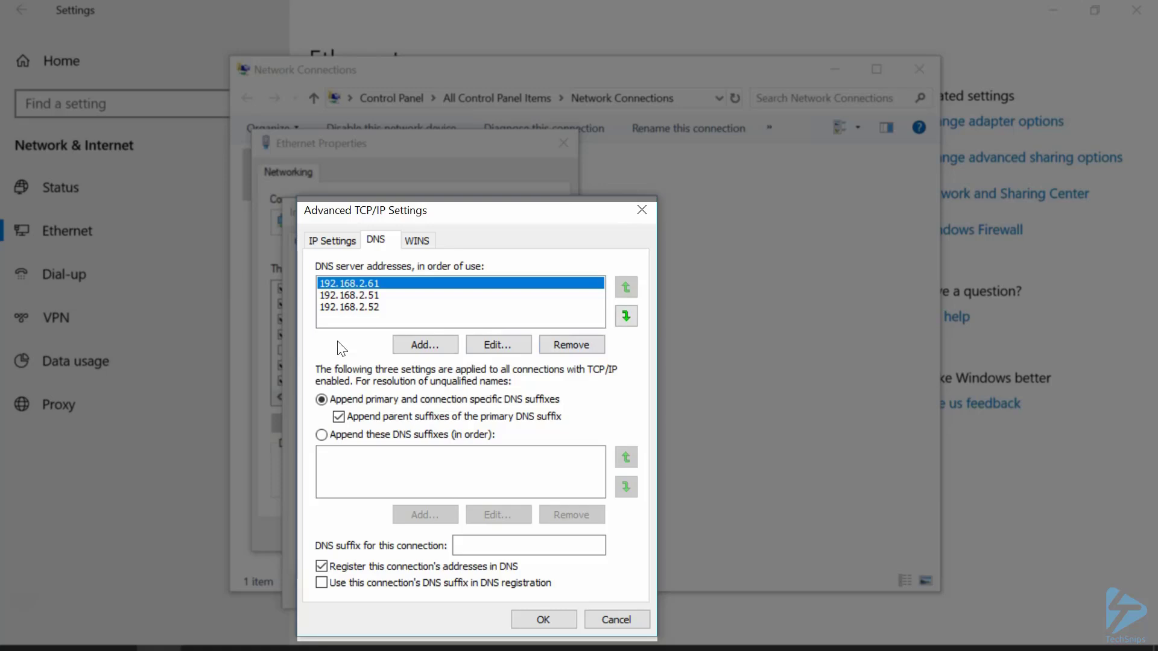
{"action": "mouse_move", "coordinate": [346, 339]}
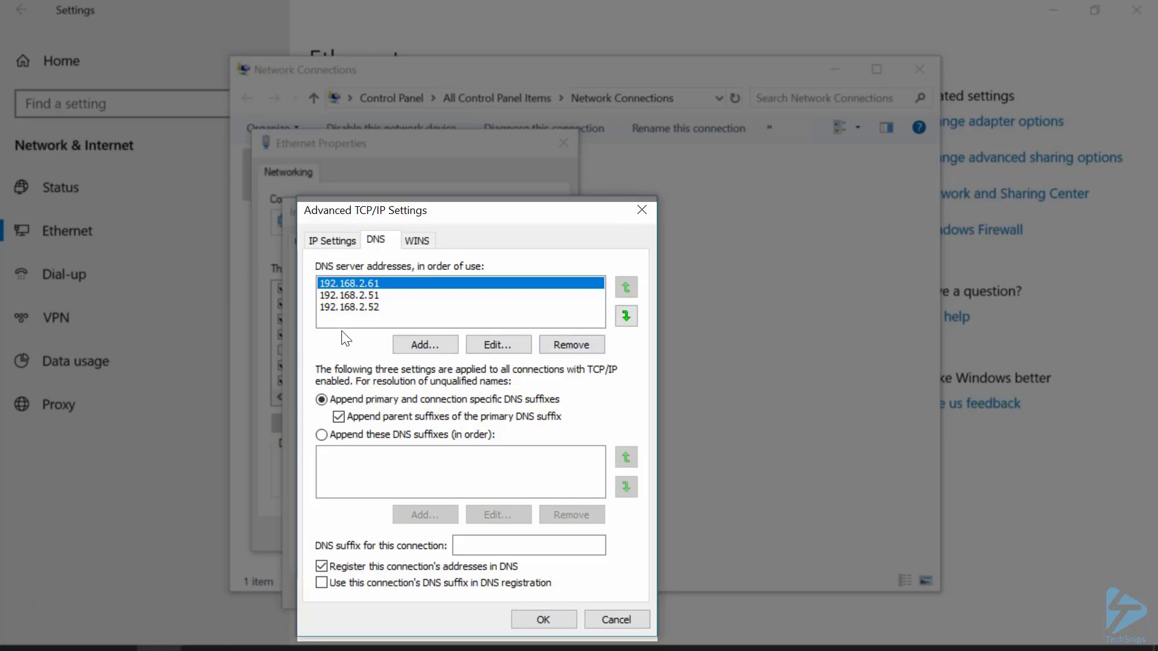
{"action": "mouse_move", "coordinate": [355, 315]}
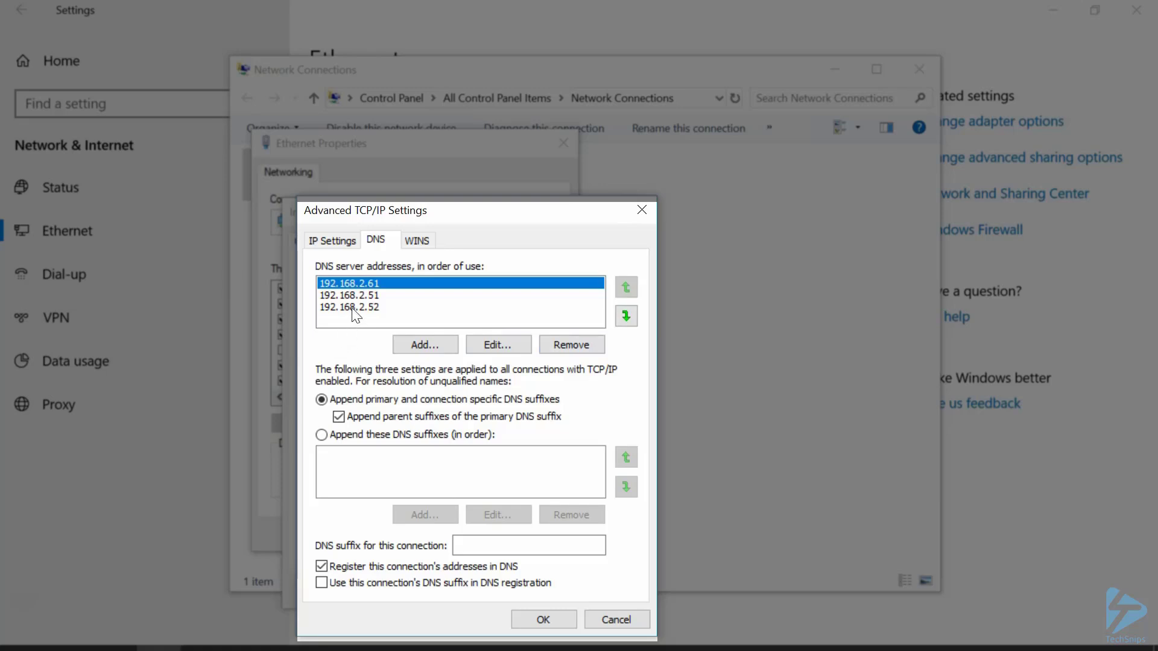
Step: Remove 192.168.2.52 from the DNS list and accept the advanced settings
{"action": "left_click", "coordinate": [348, 308]}
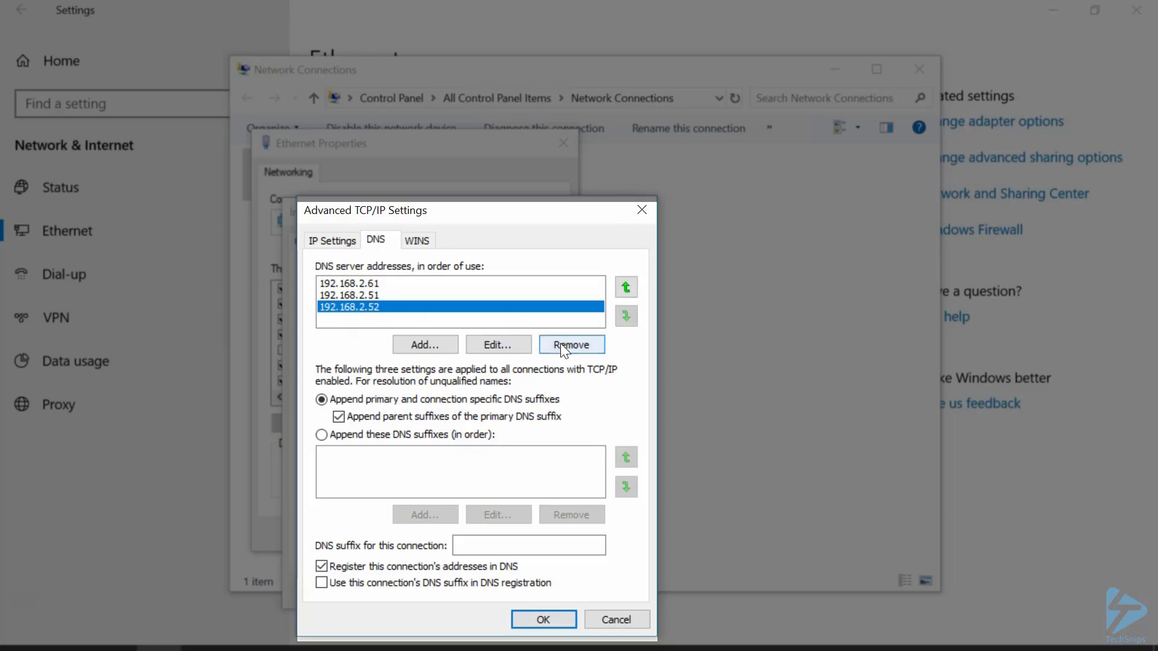
{"action": "left_click", "coordinate": [570, 345]}
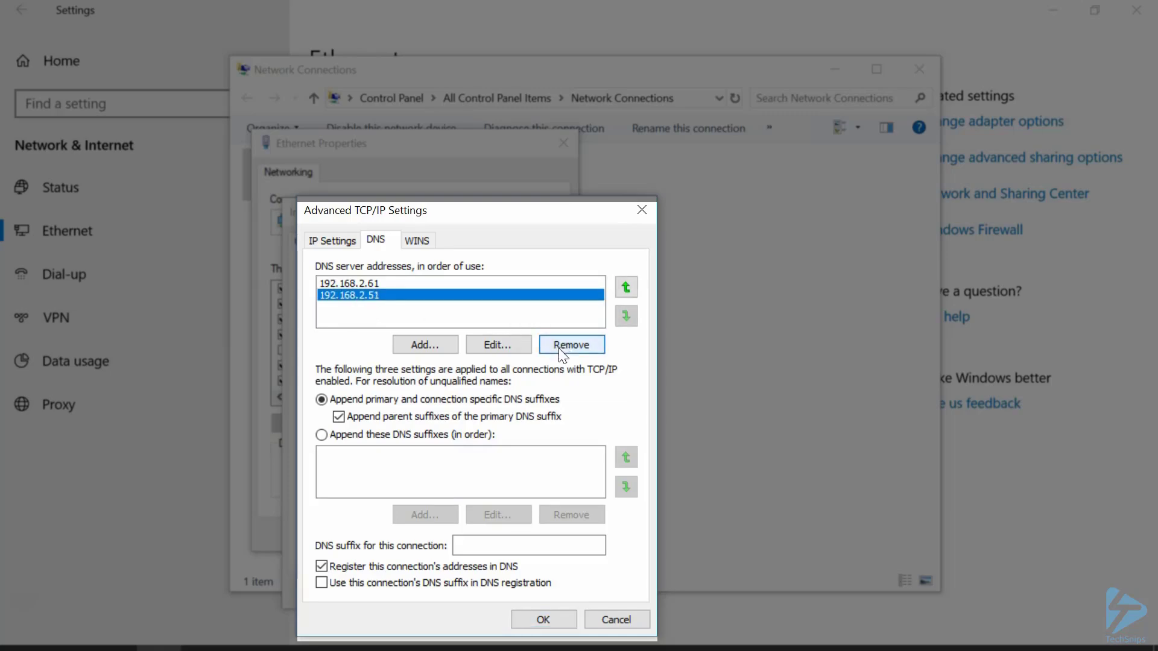
{"action": "left_click", "coordinate": [543, 619]}
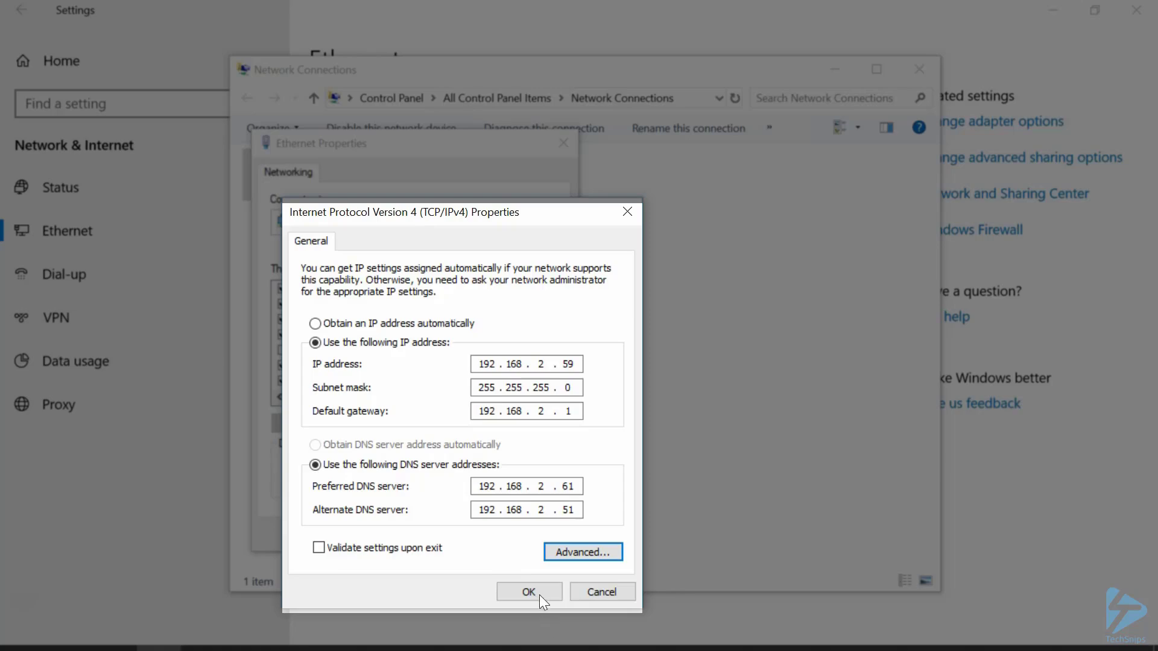
Step: Commit the IPv4 settings (192.168.2.61 preferred, 192.168.2.51 alternate) and close Ethernet properties
{"action": "left_click", "coordinate": [528, 591]}
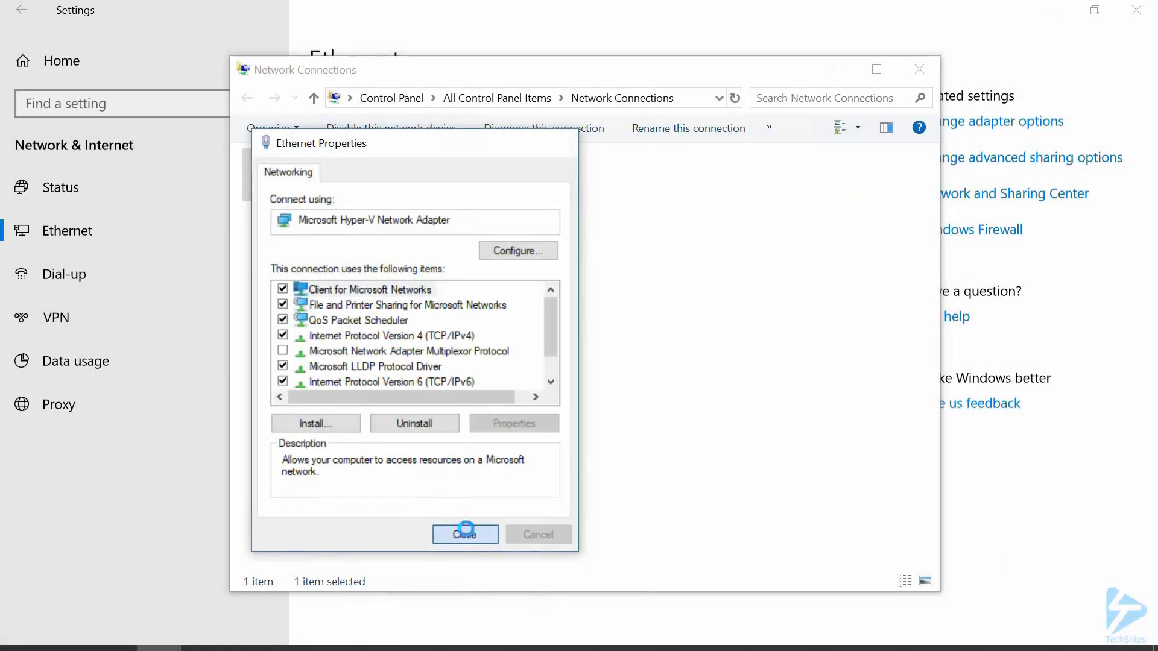
{"action": "left_click", "coordinate": [464, 534]}
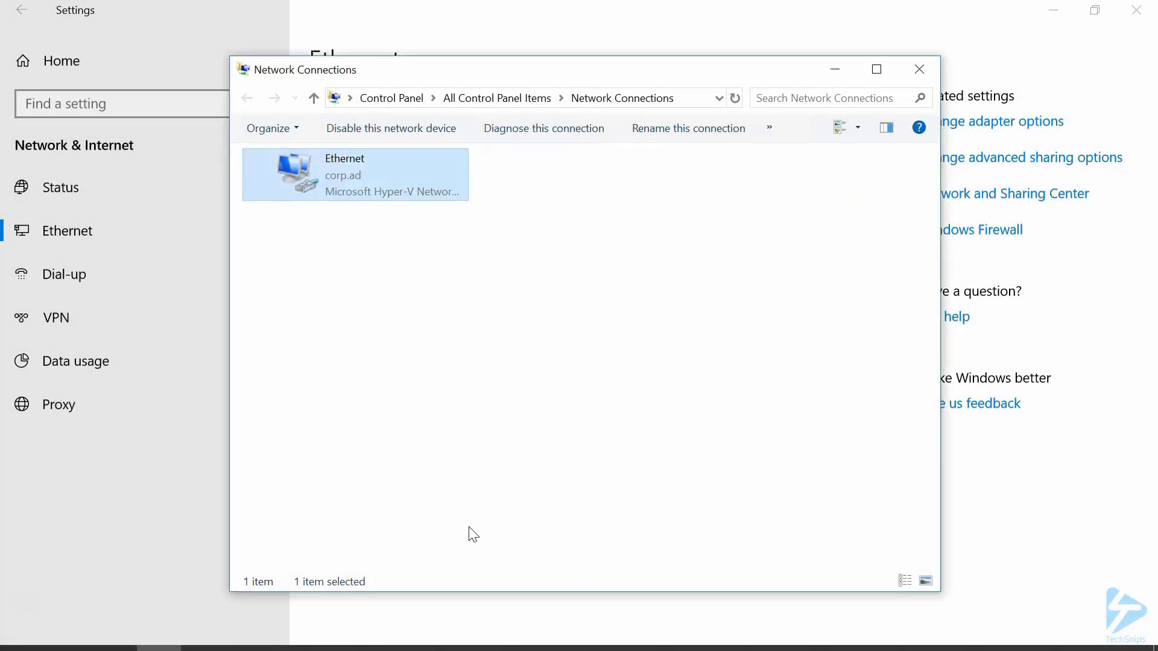
{"action": "mouse_move", "coordinate": [22, 607]}
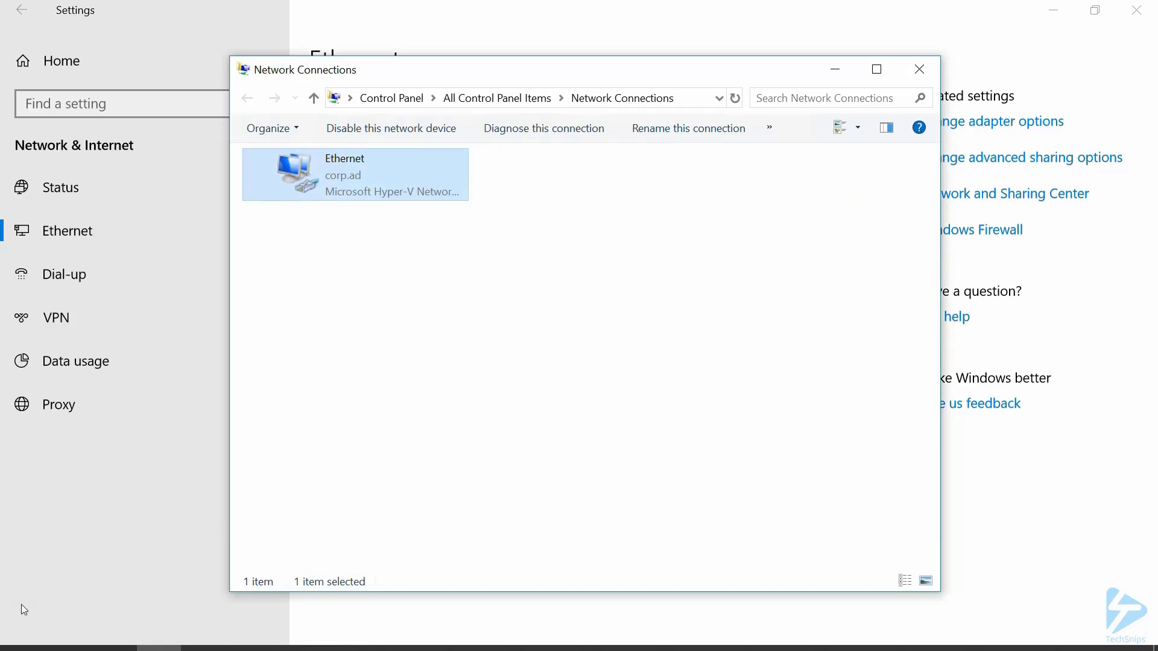